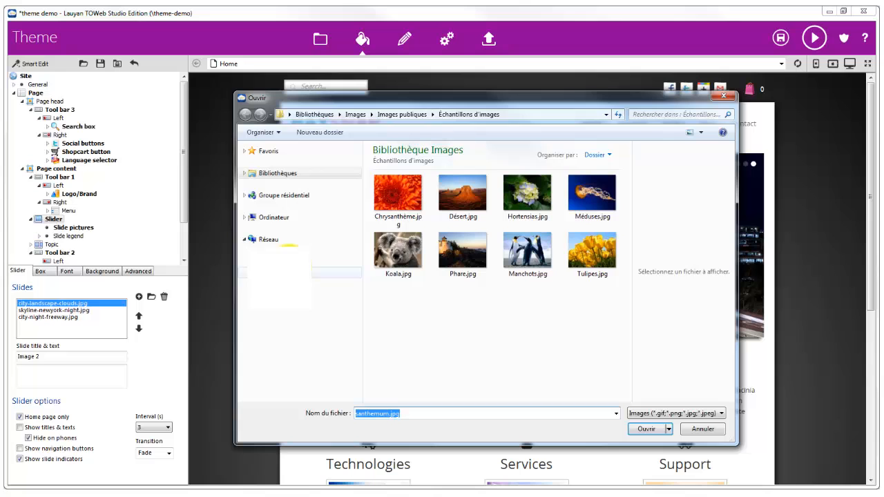
Use Manchots.jpg for the first slide, cropped to a desired size of 600 by 400 pixels.
{"action": "left_click", "coordinate": [528, 248]}
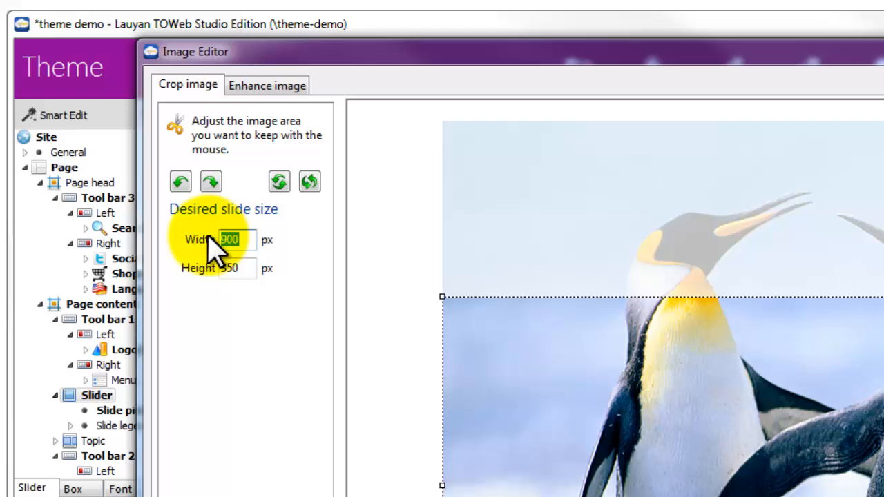
{"action": "type", "text": "600"}
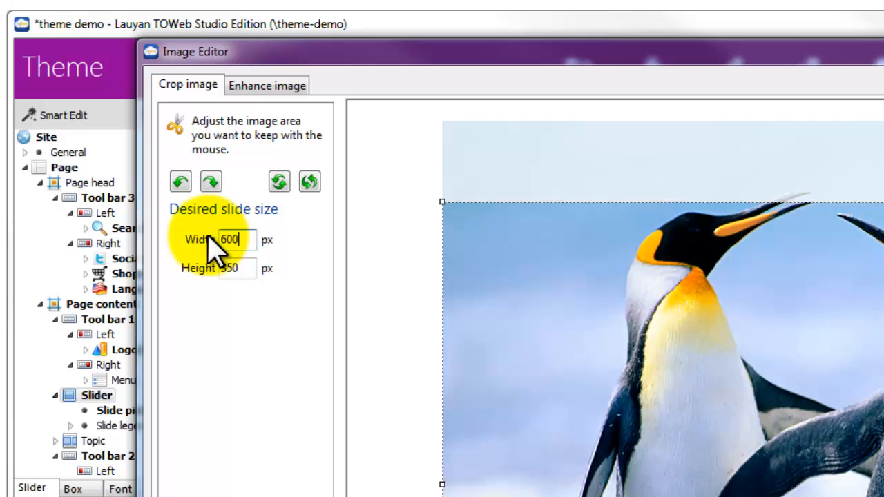
{"action": "left_click", "coordinate": [235, 268]}
{"action": "type", "text": "400"}
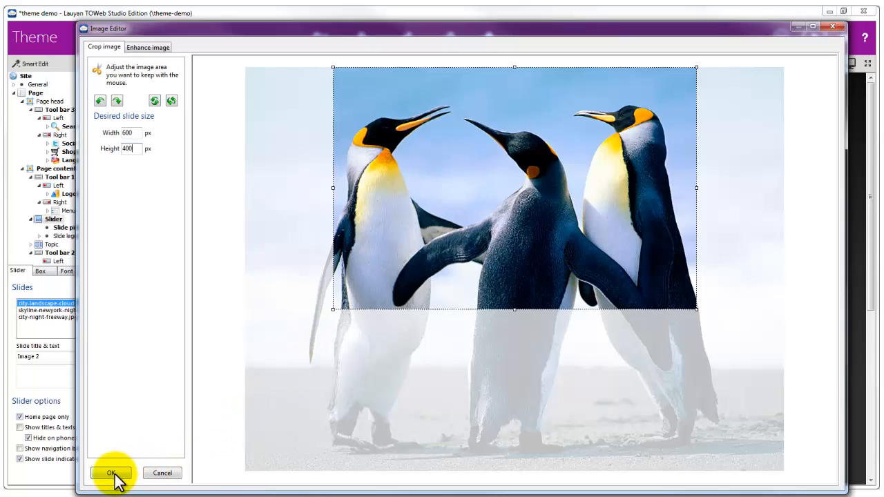
{"action": "left_click", "coordinate": [110, 472]}
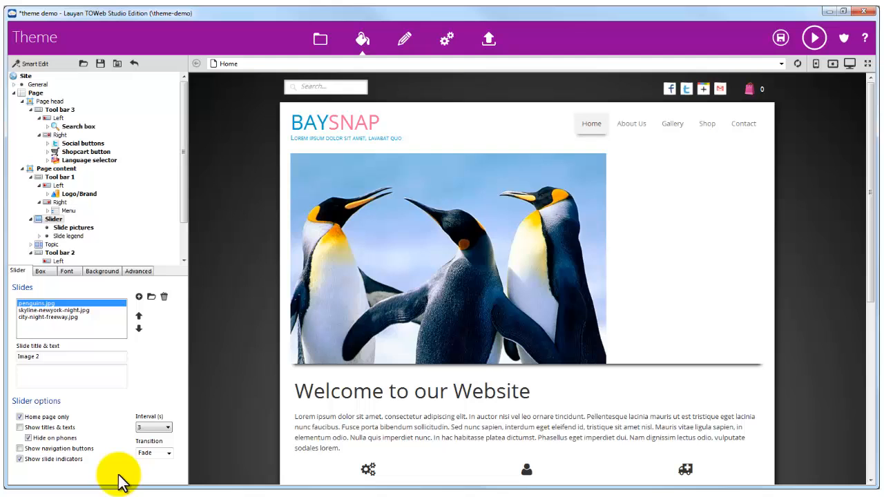
Use Desert.jpg for the second slide, keeping the 600 by 400 crop, and select the third slide.
{"action": "left_click", "coordinate": [52, 312]}
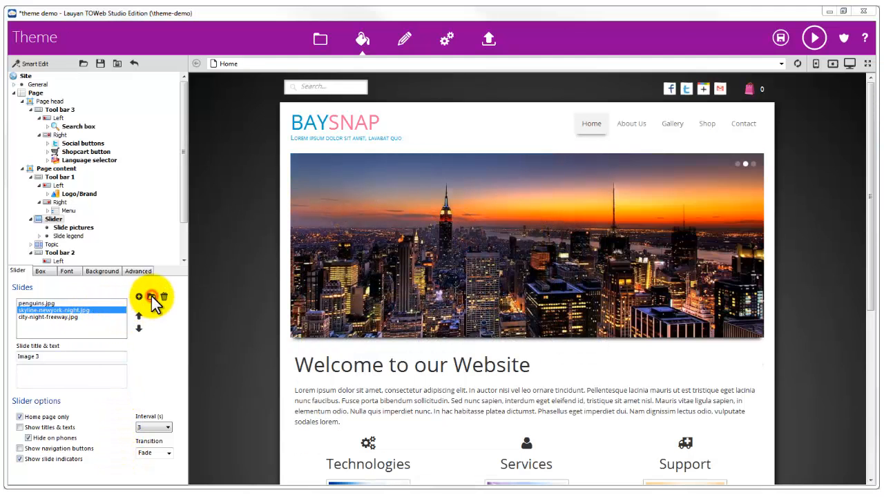
{"action": "left_click", "coordinate": [152, 299]}
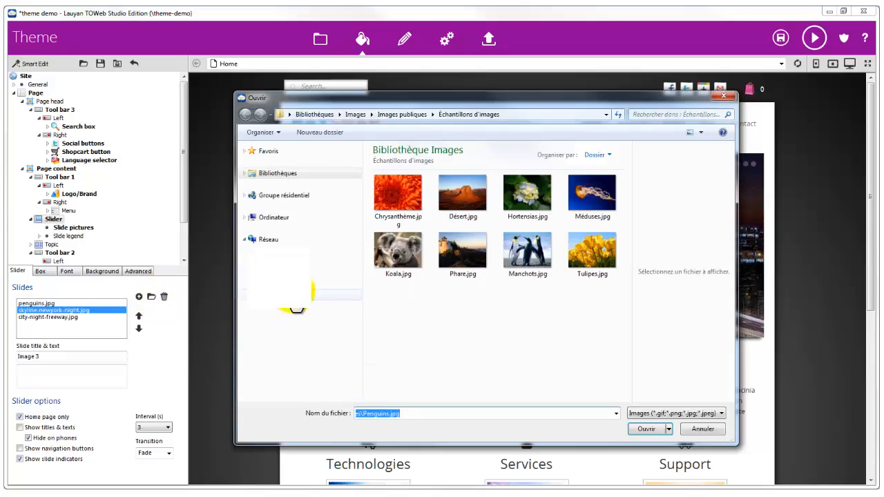
{"action": "left_click", "coordinate": [657, 429]}
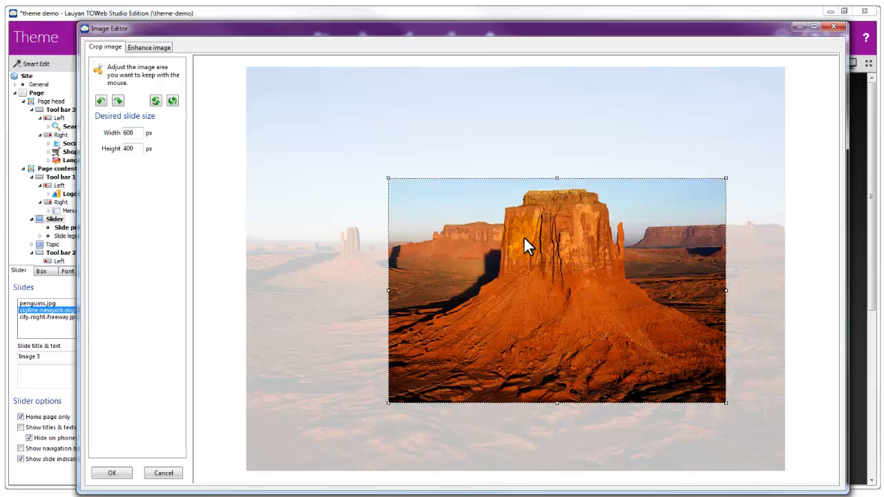
{"action": "left_click", "coordinate": [112, 472]}
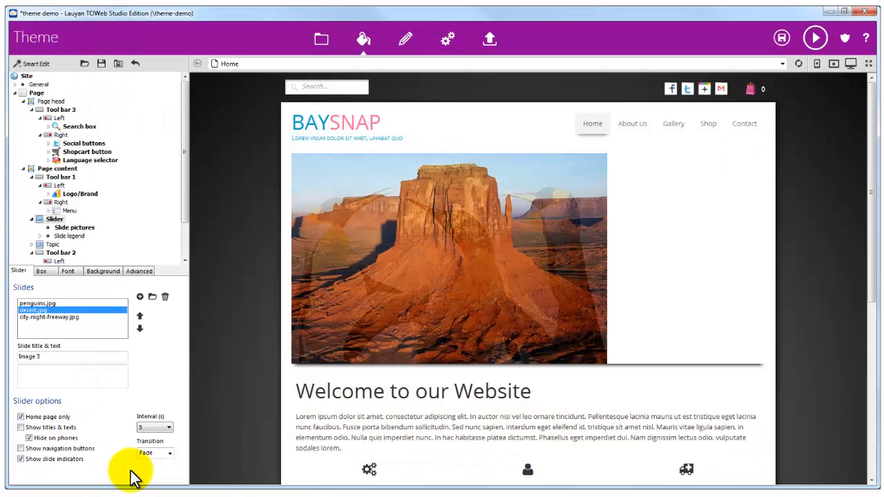
{"action": "left_click", "coordinate": [55, 326]}
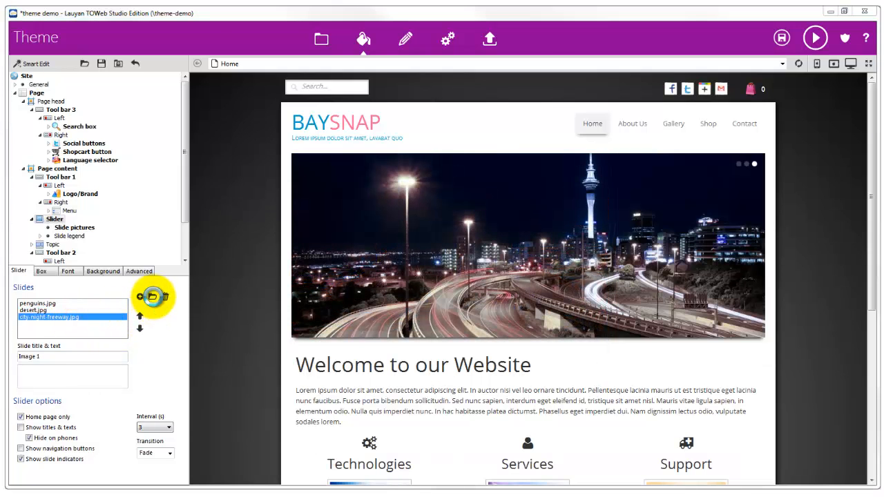
Use Méduses.jpg for the third slide with the 600 by 400 crop and show the slider's advanced CSS settings.
{"action": "left_click", "coordinate": [153, 295]}
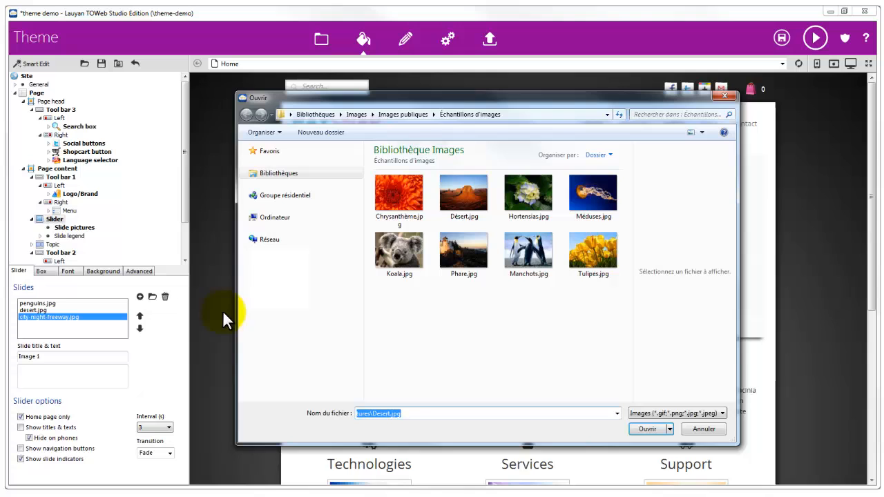
{"action": "mouse_move", "coordinate": [588, 196]}
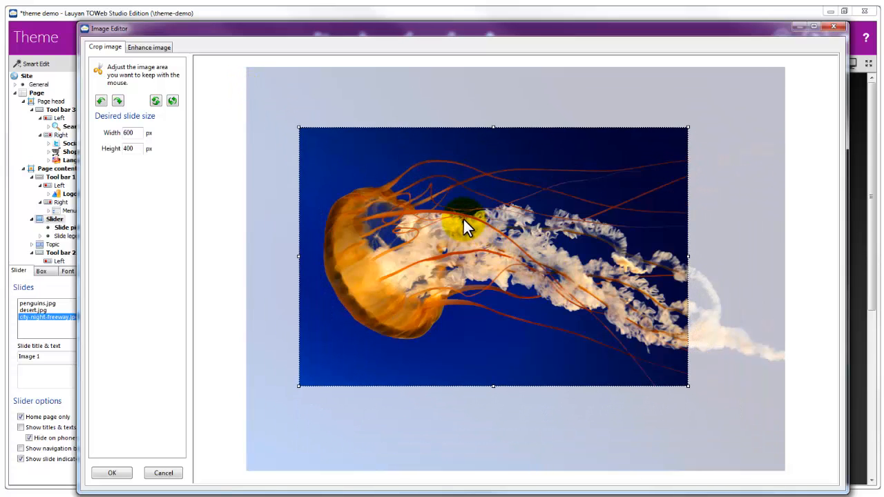
{"action": "left_click", "coordinate": [112, 472]}
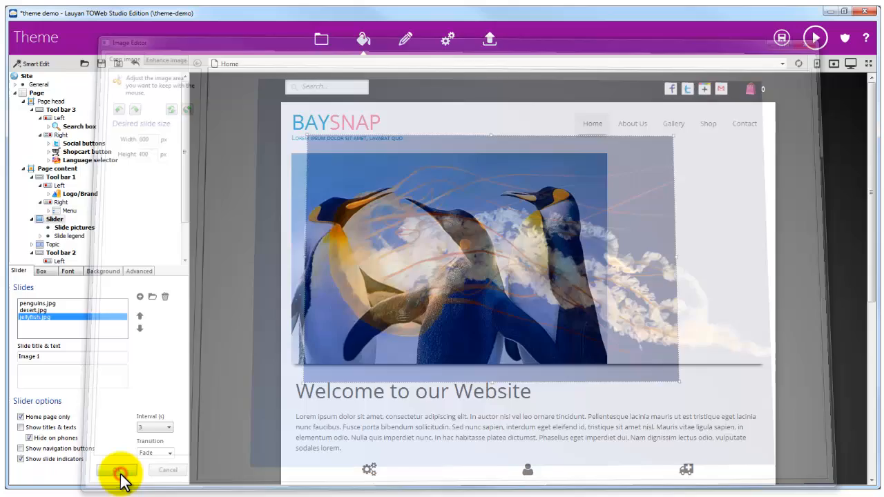
{"action": "left_click", "coordinate": [114, 471]}
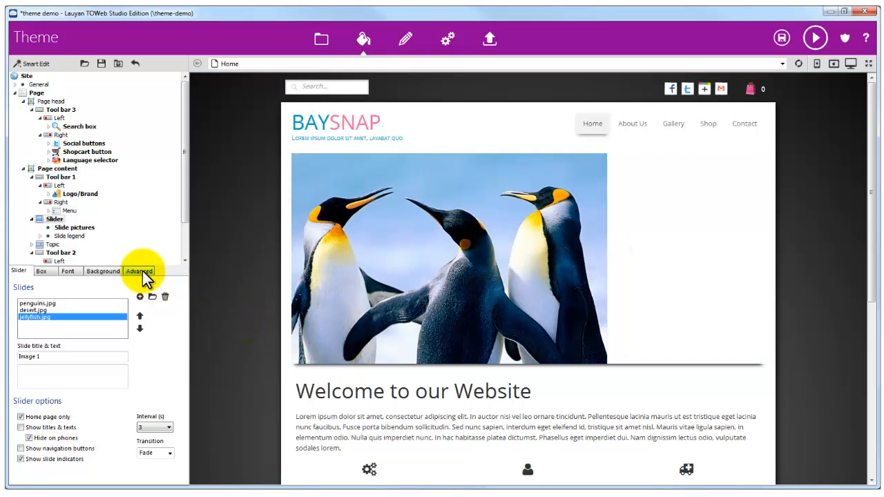
{"action": "left_click", "coordinate": [138, 271]}
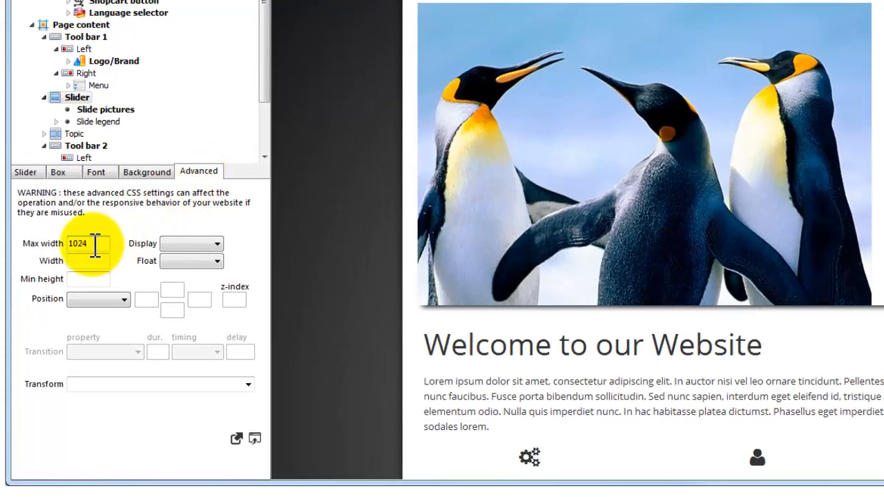